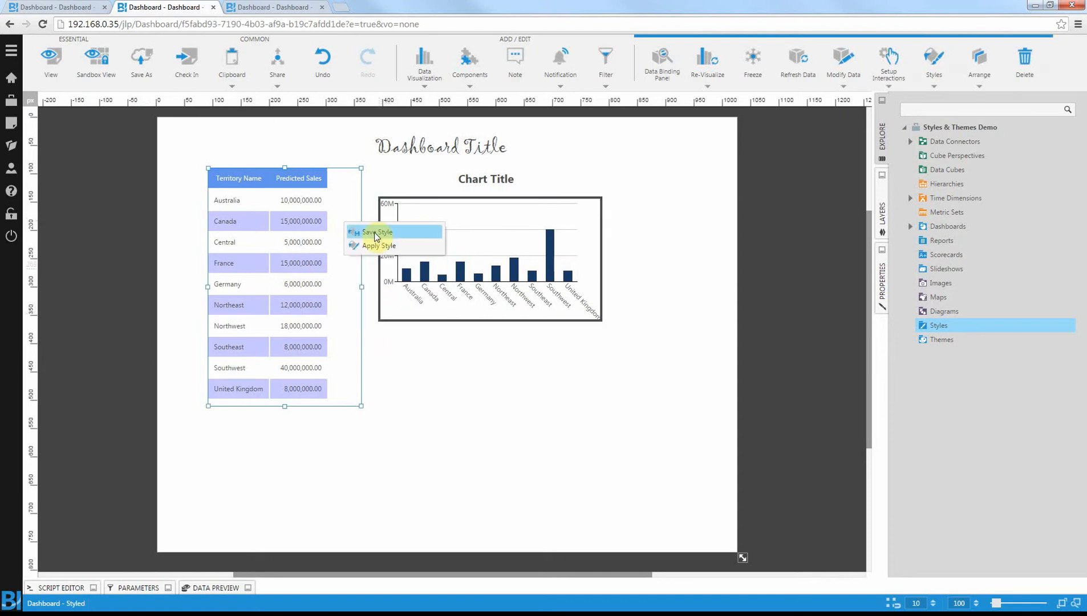
# Save the chart and dashboard title looks as styles in the Styles folder
pyautogui.click(376, 231)
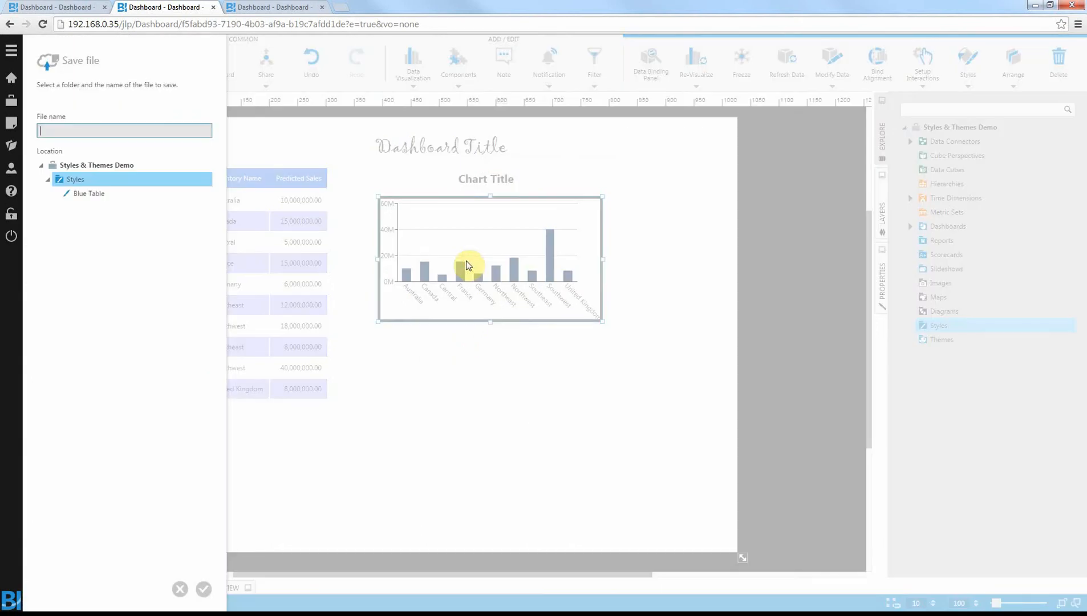
pyautogui.click(179, 589)
pyautogui.write('Bold Lab')
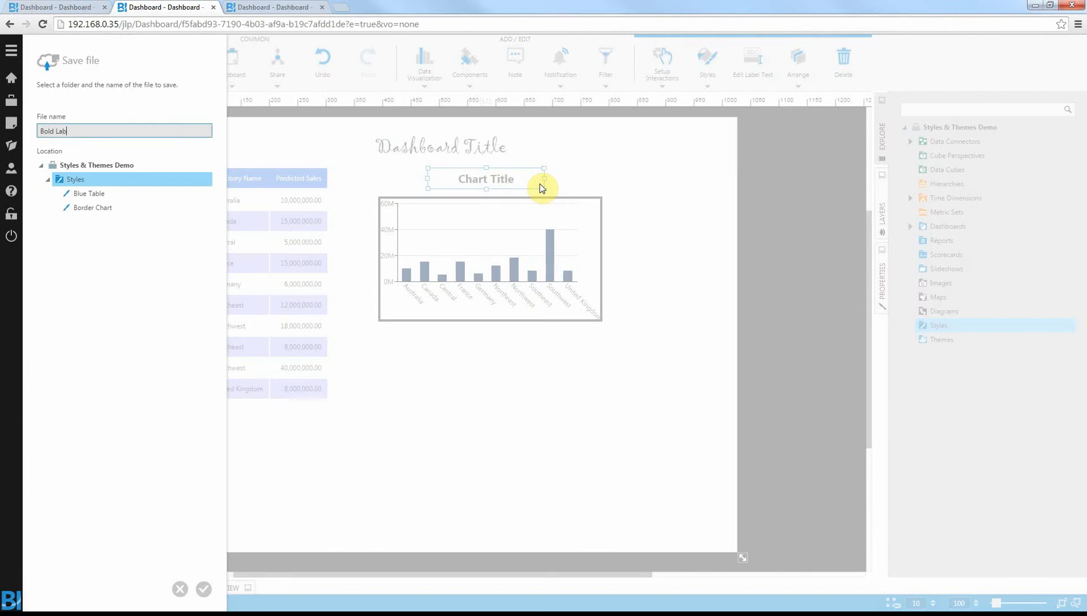
pyautogui.rightClick(437, 146)
pyautogui.write('Title L')
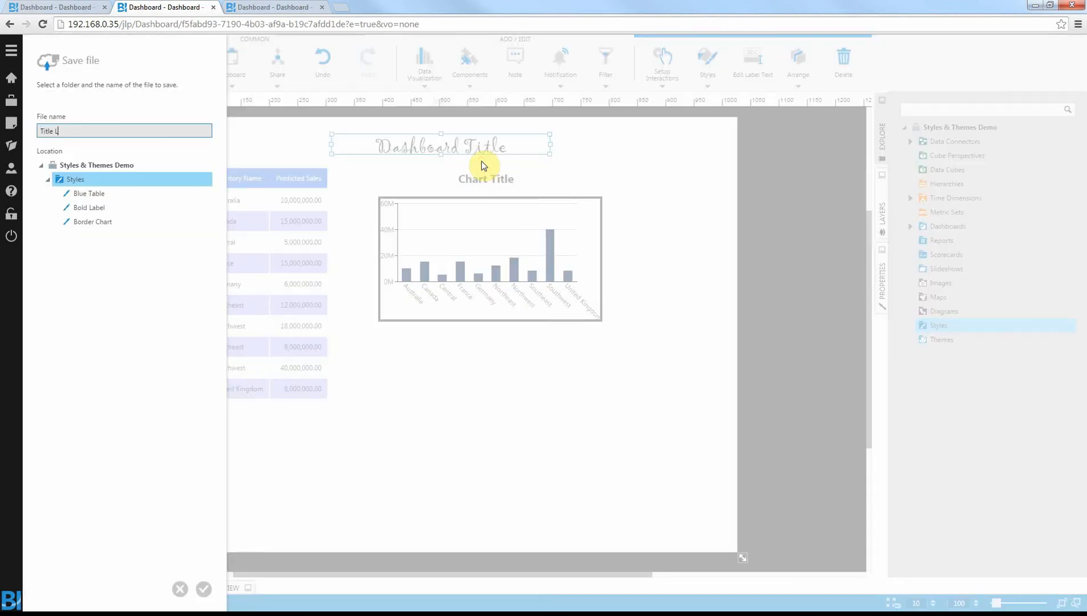
pyautogui.click(179, 588)
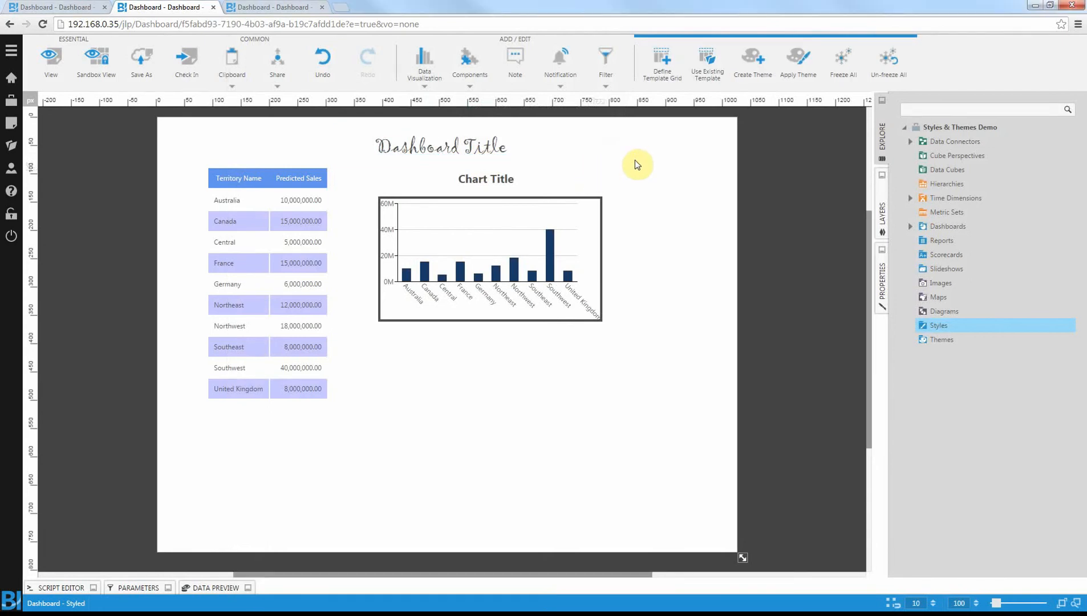
# Create theme My Theme in Themes bundling Blue Table, Bold Label and Border Chart
pyautogui.click(751, 61)
pyautogui.write('My')
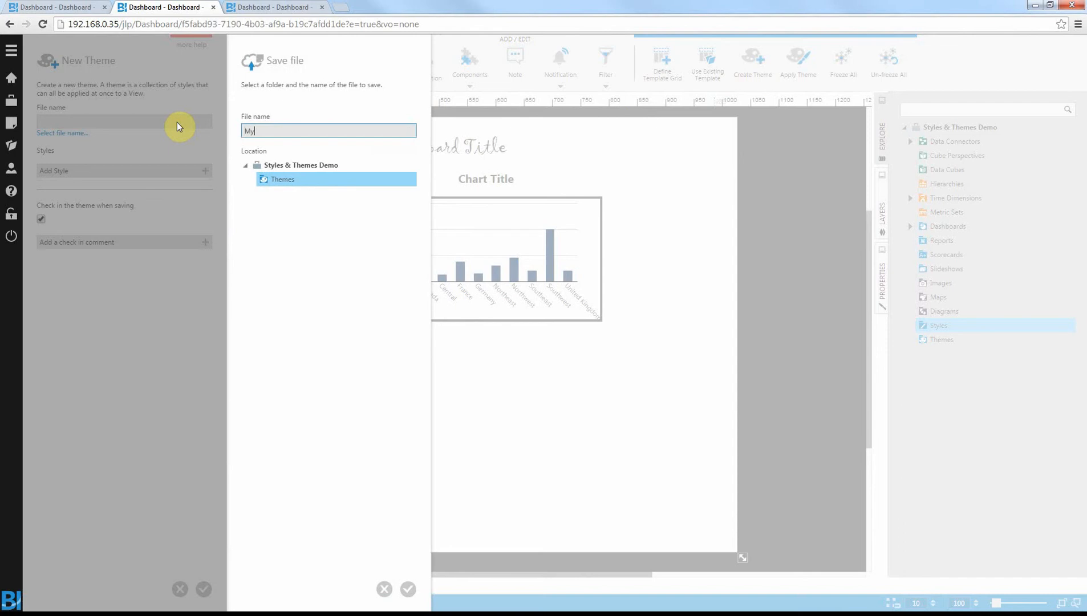
pyautogui.click(204, 171)
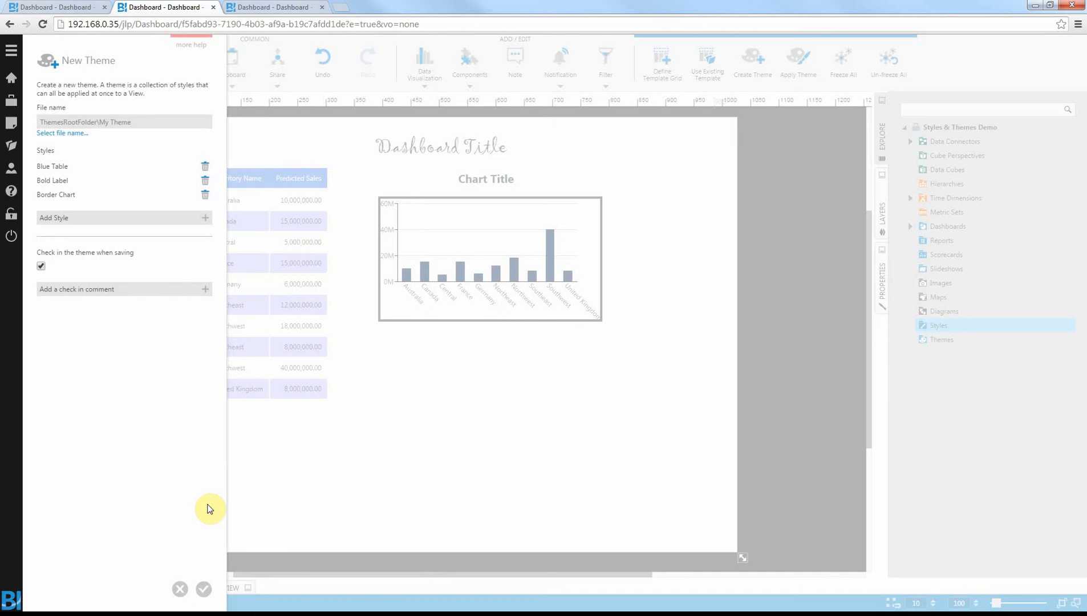
pyautogui.click(203, 588)
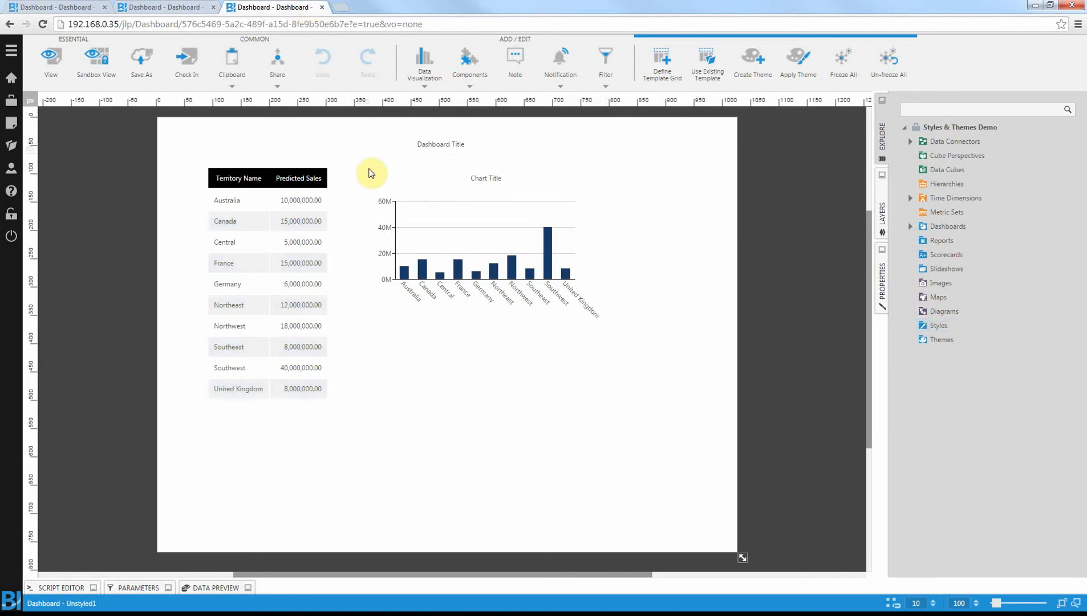
# Apply the Blue Table style to the black-headed table on the unstyled copy
pyautogui.rightClick(348, 224)
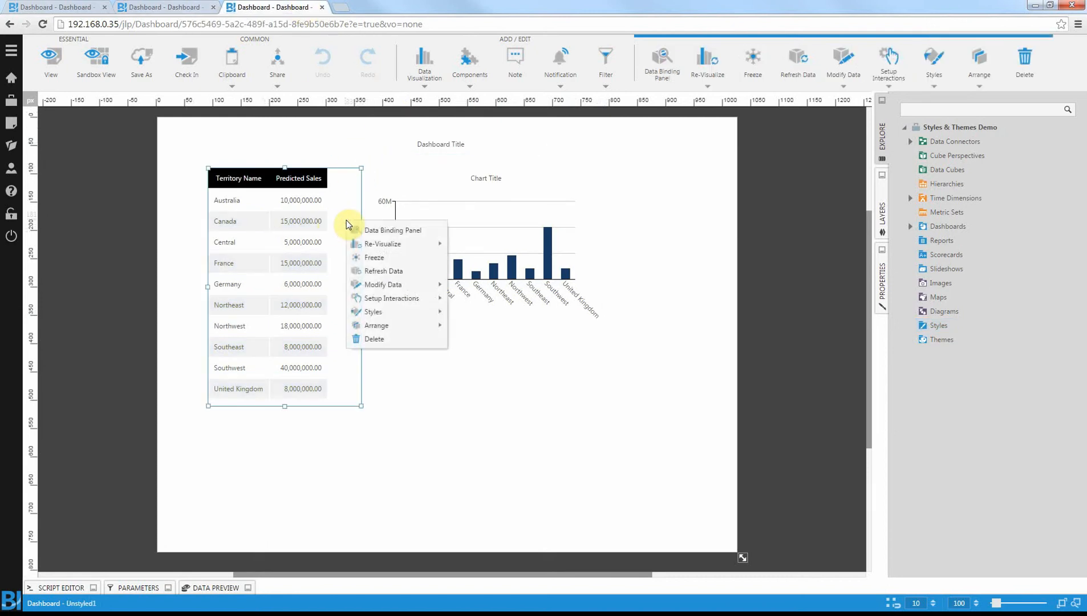
pyautogui.click(374, 311)
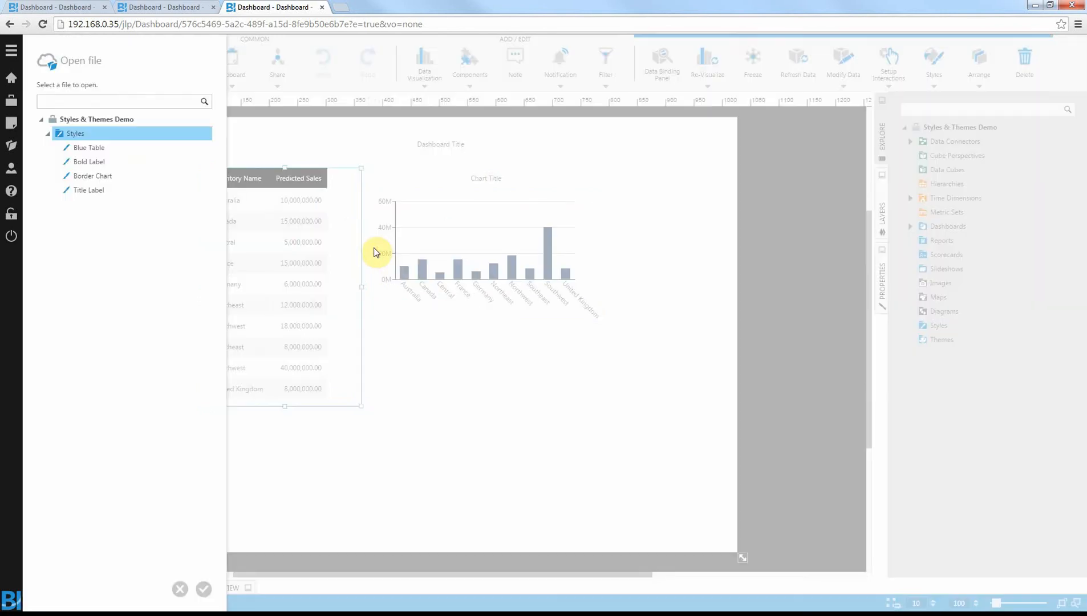
pyautogui.click(89, 147)
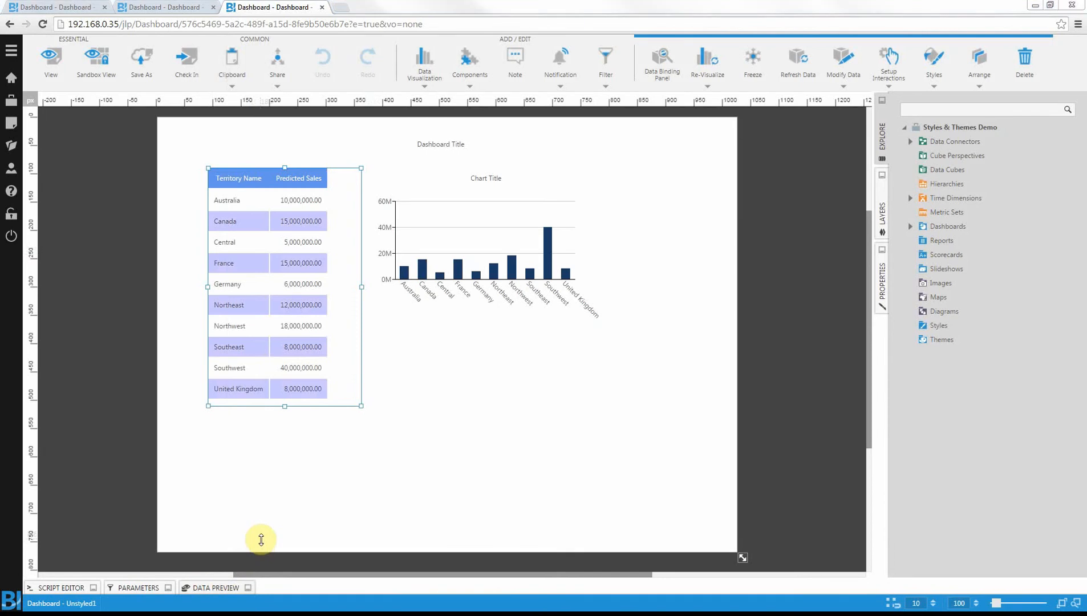
pyautogui.moveTo(517, 443)
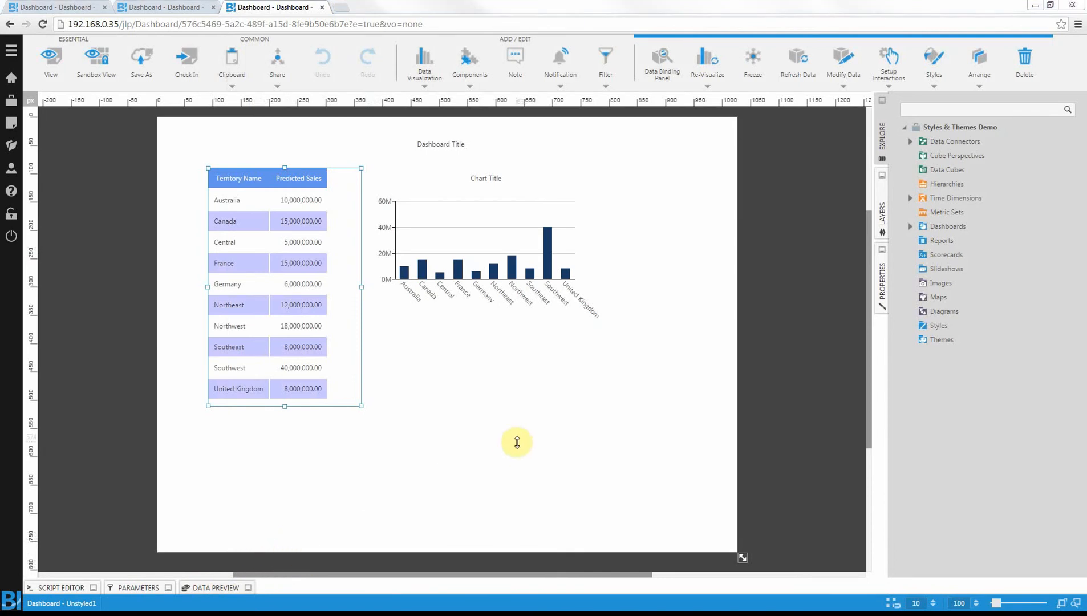
pyautogui.moveTo(801, 164)
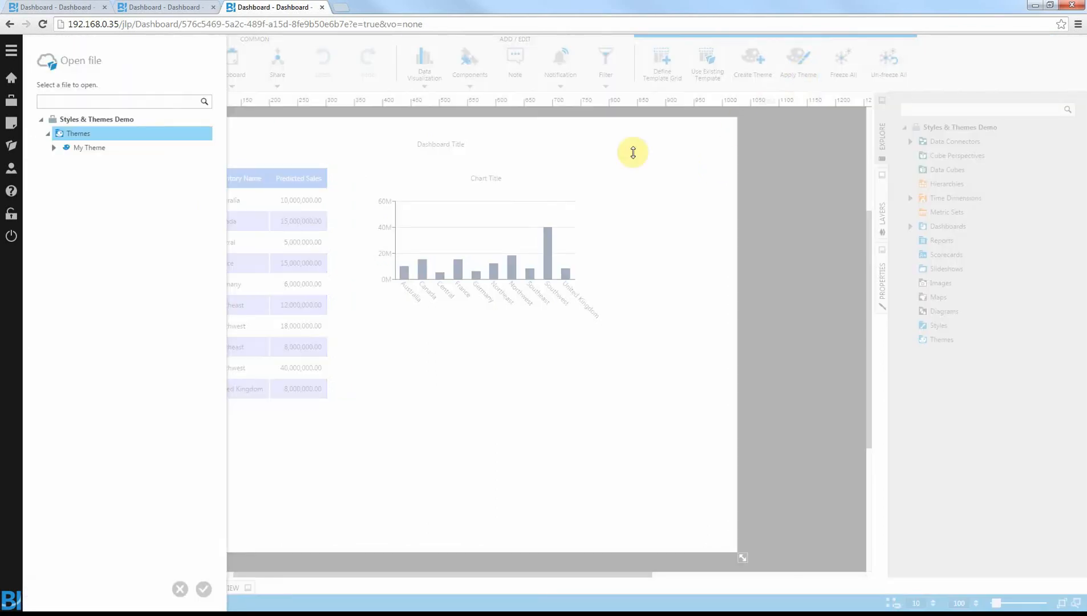
# Apply My Theme so the chart gains a border and both titles bold text
pyautogui.click(89, 148)
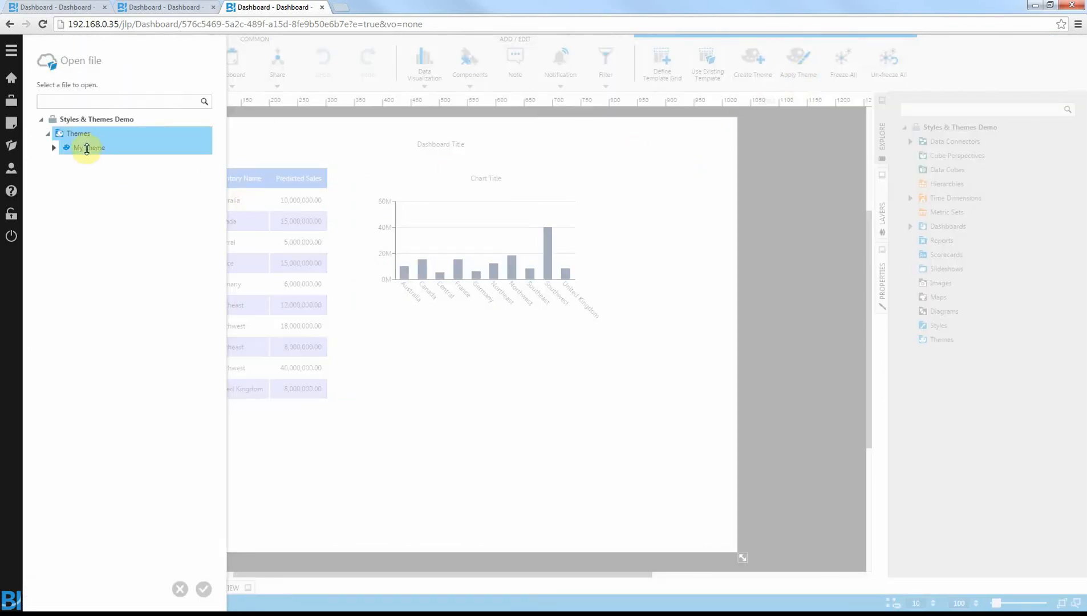
pyautogui.click(54, 148)
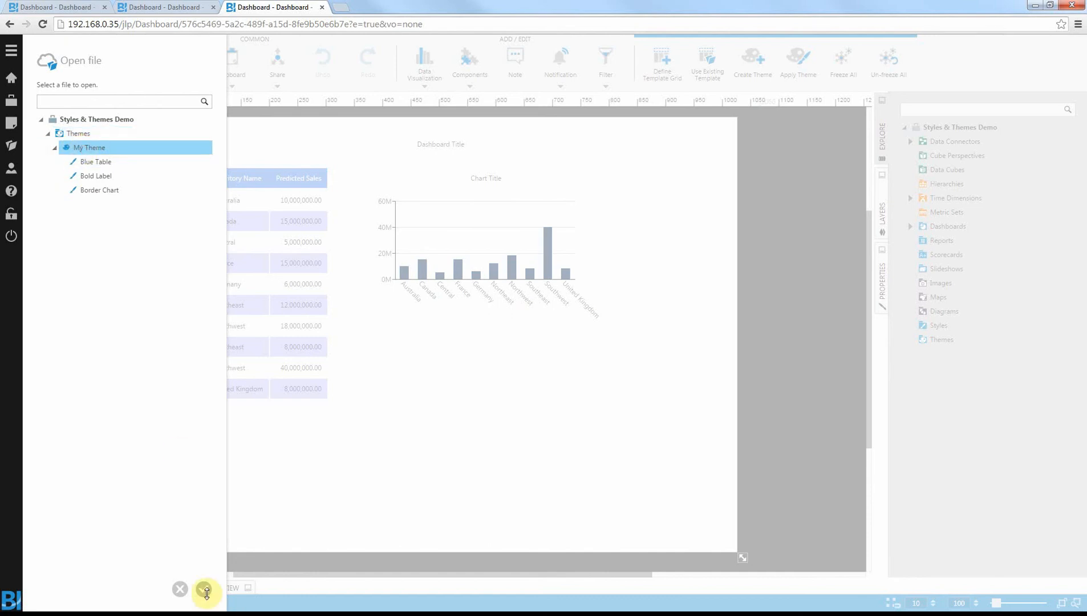
pyautogui.click(179, 588)
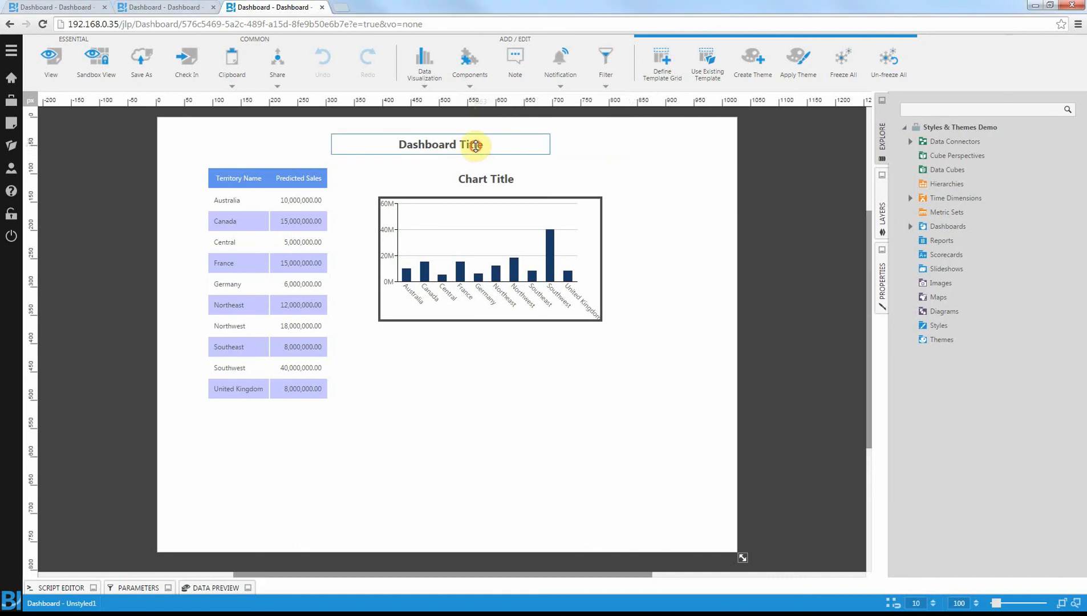
# Pick the Title Label style for the dashboard title in the style picker
pyautogui.click(440, 144)
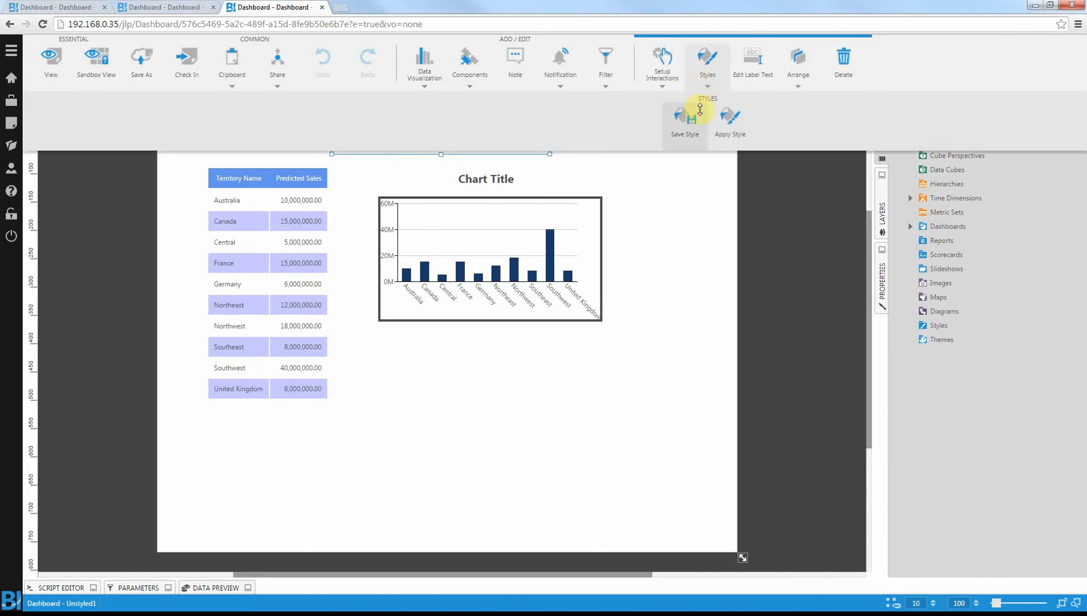
pyautogui.click(729, 120)
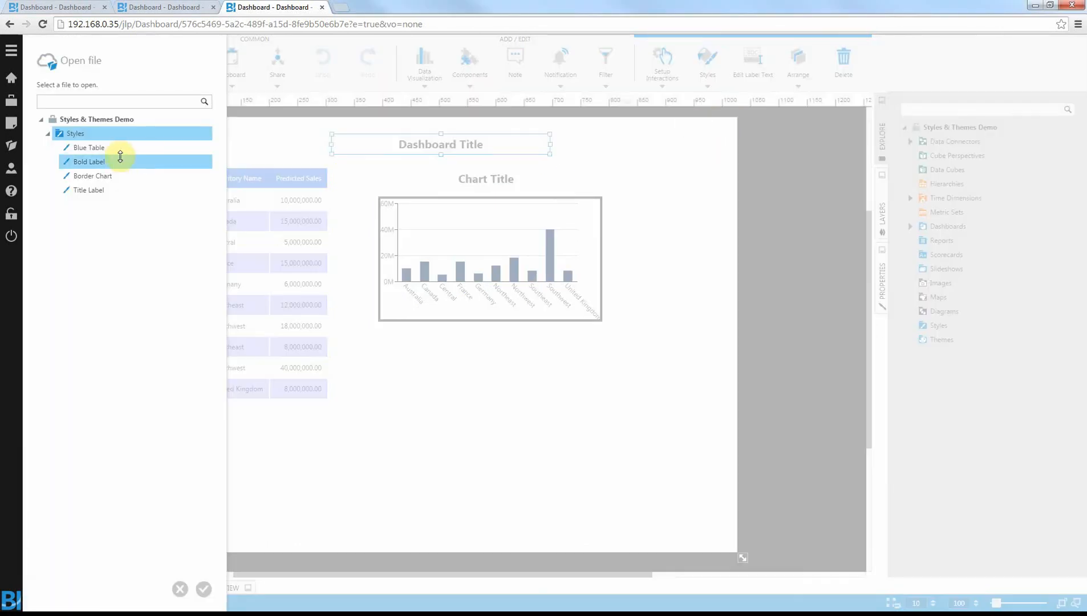
pyautogui.click(89, 189)
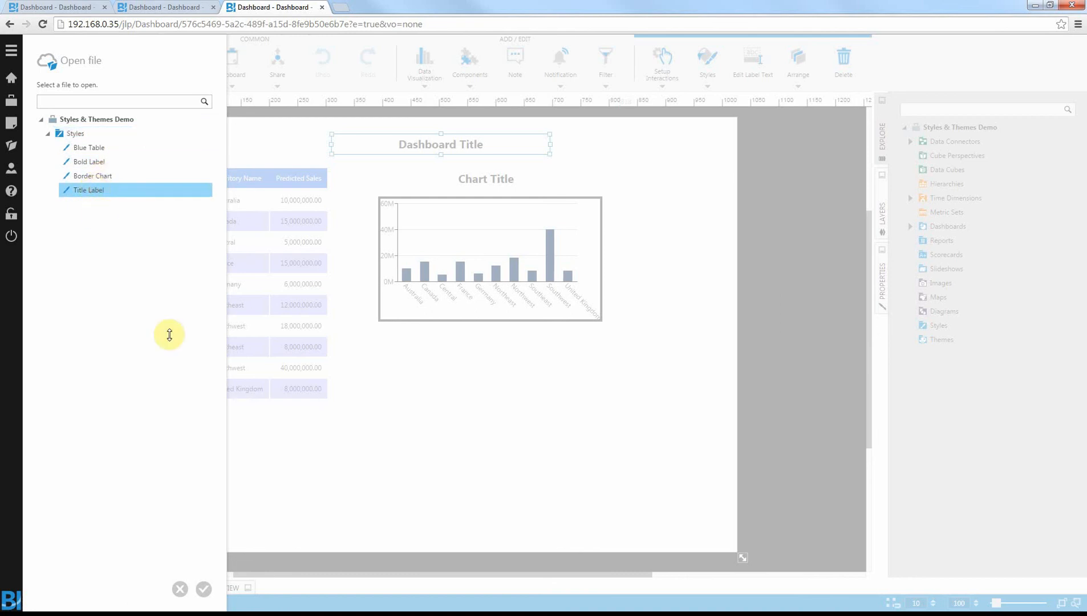